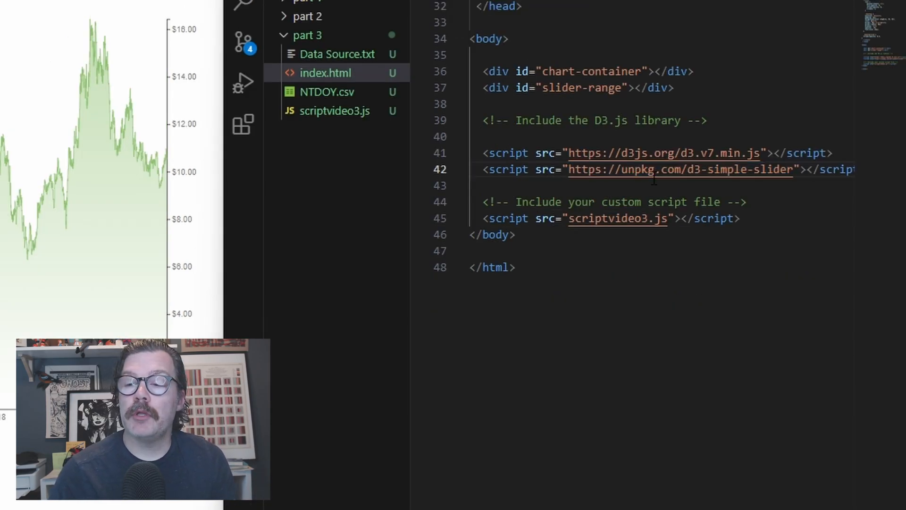
Scroll index.html to review the d3-simple-slider script tag before moving to scriptvideo3.js.
{"action": "scroll", "scroll_direction": "up", "scroll_amount": 3}
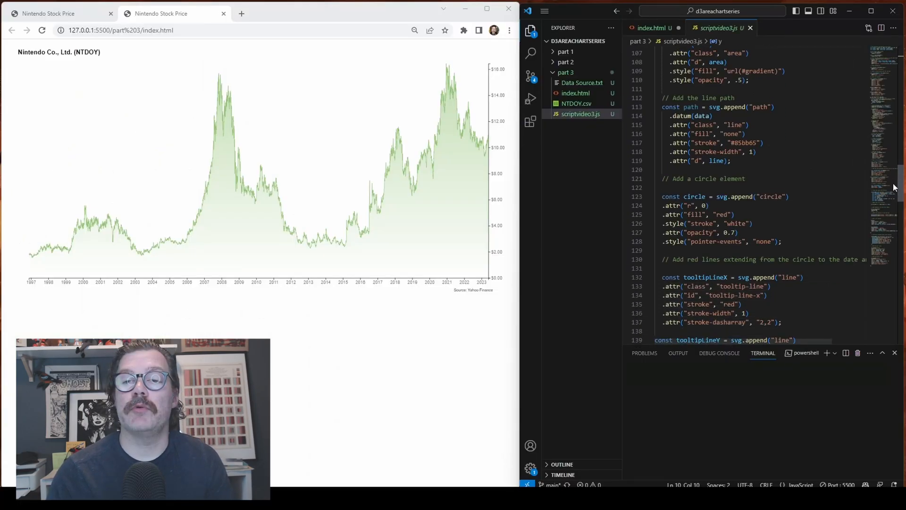
{"action": "scroll", "scroll_direction": "down", "scroll_amount": 3}
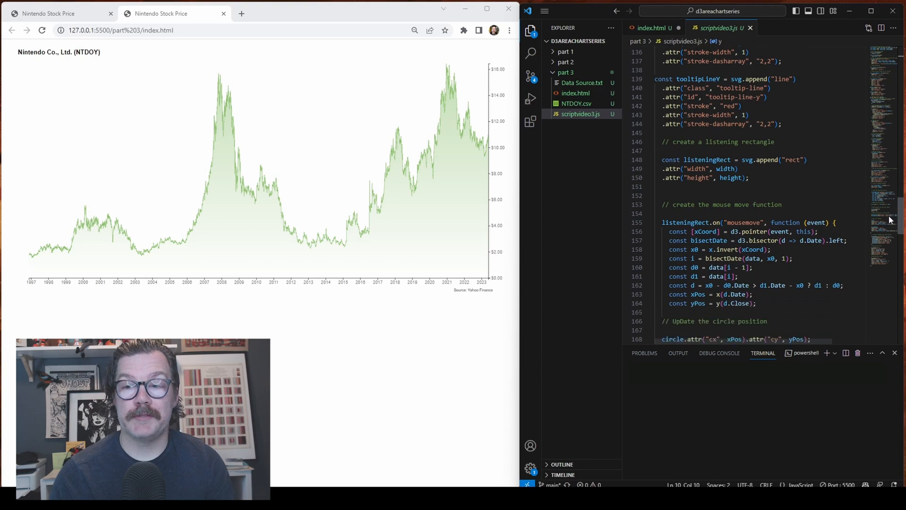
{"action": "scroll", "scroll_direction": "down", "scroll_amount": 3}
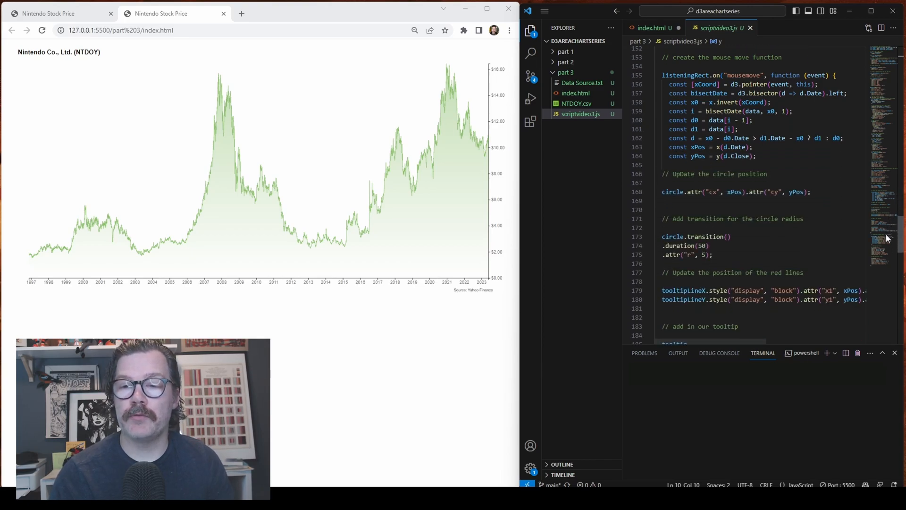
{"action": "scroll", "scroll_direction": "down", "scroll_amount": 3}
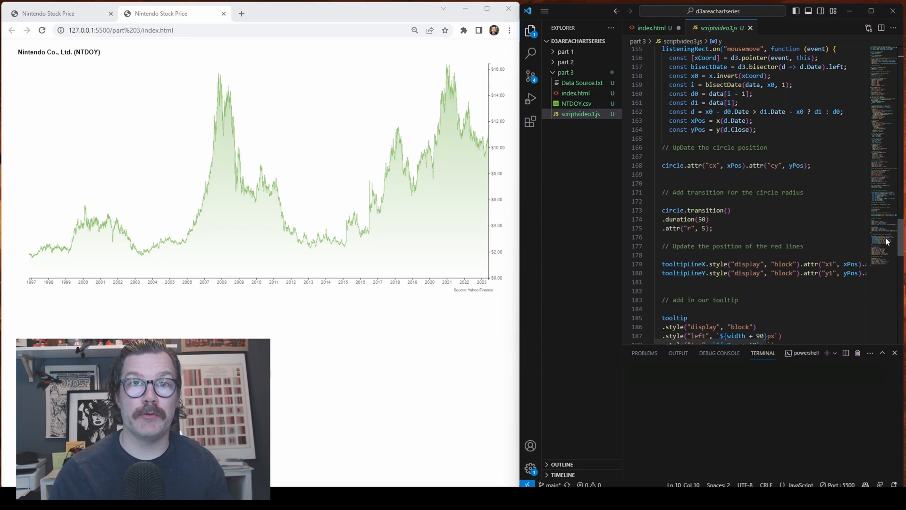
{"action": "scroll", "scroll_direction": "down", "scroll_amount": 3}
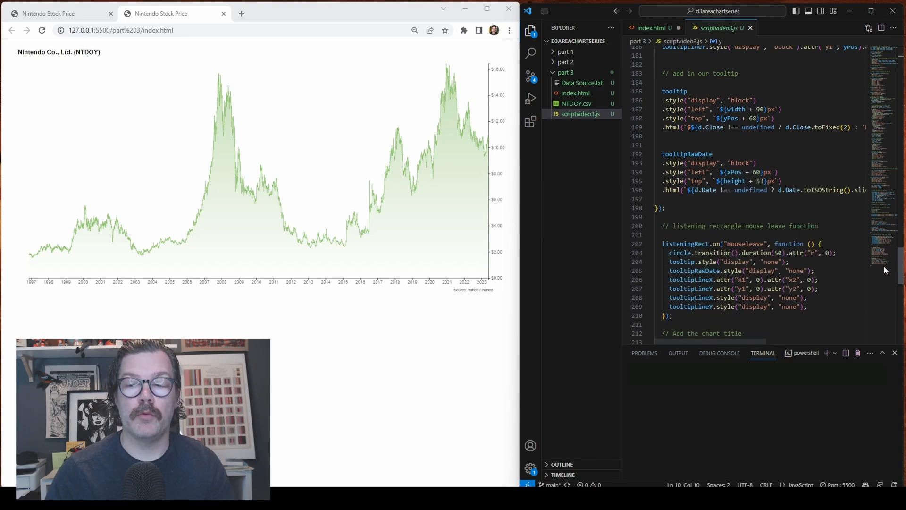
{"action": "scroll", "scroll_direction": "down", "scroll_amount": 3}
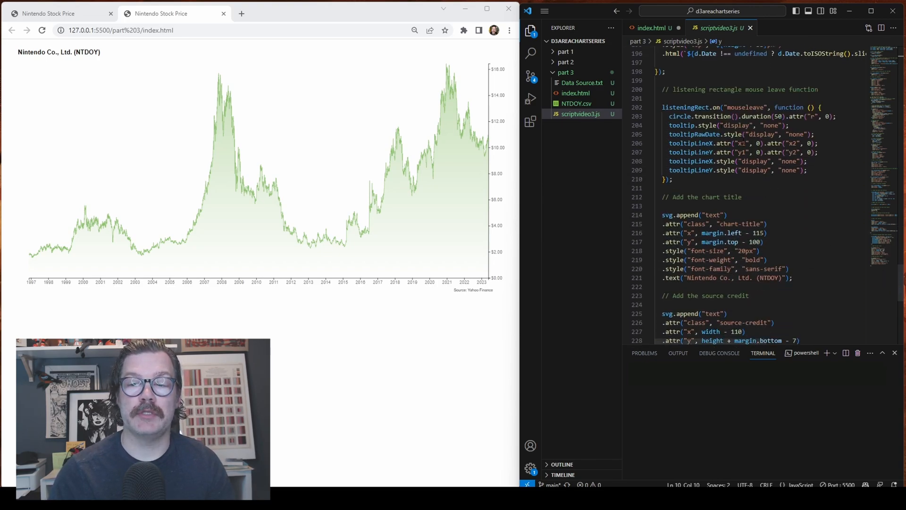
{"action": "left_click", "coordinate": [682, 180]}
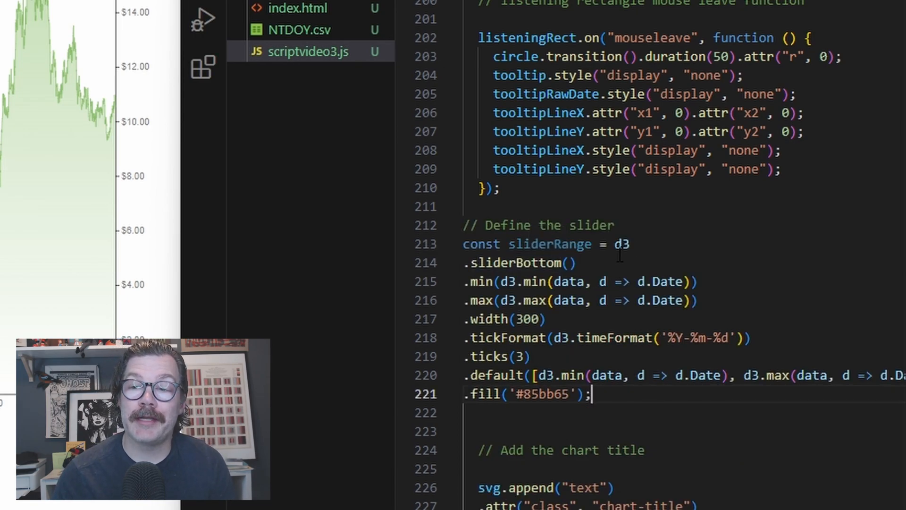
Review the d3.sliderBottom sliderRange definition's max date and tick format, then add the '// Define the slider container' comment.
{"action": "scroll", "scroll_direction": "down", "scroll_amount": 3}
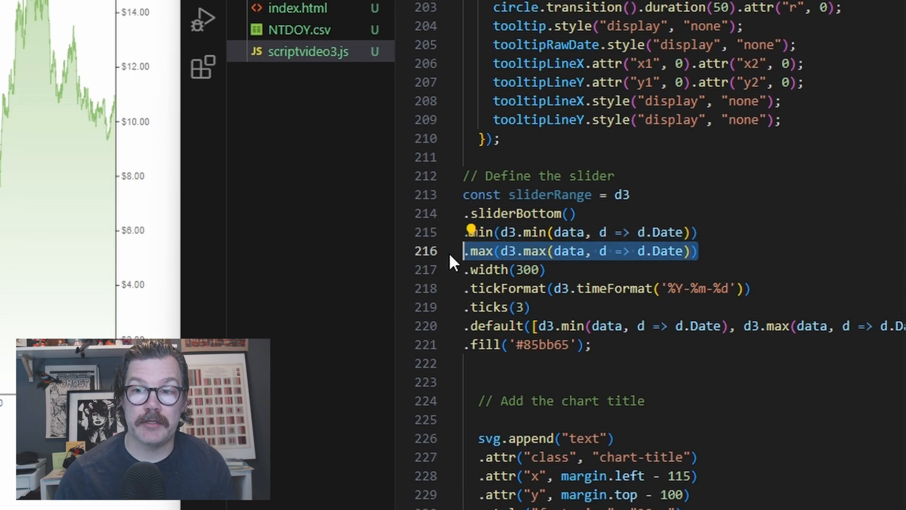
{"action": "left_click", "coordinate": [752, 289]}
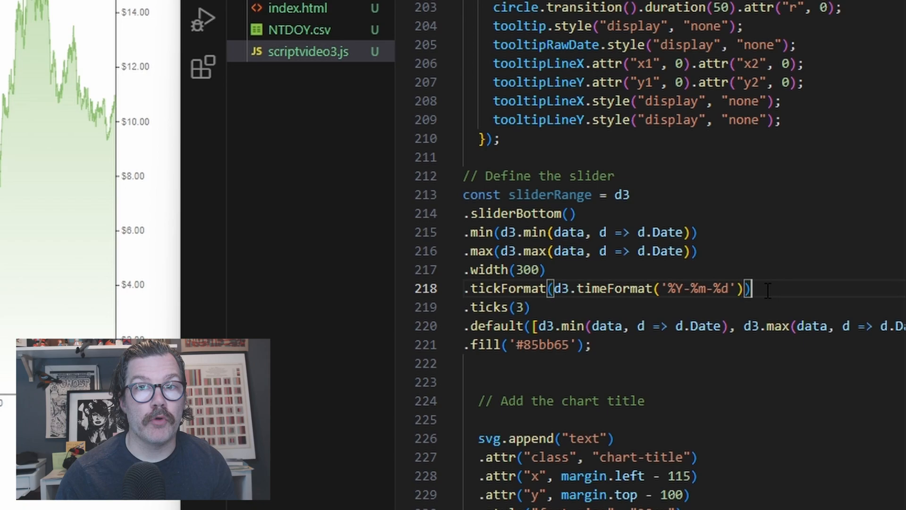
{"action": "left_click", "coordinate": [532, 307]}
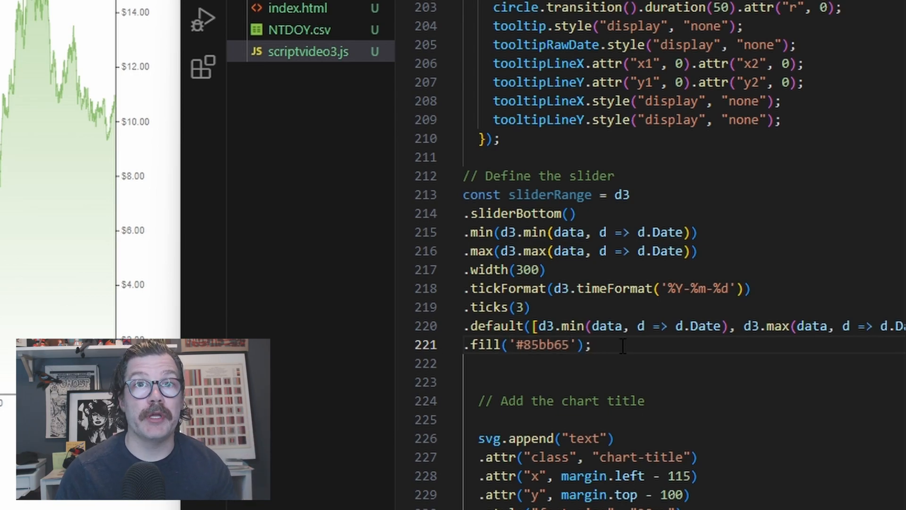
{"action": "scroll", "scroll_direction": "down", "scroll_amount": 3}
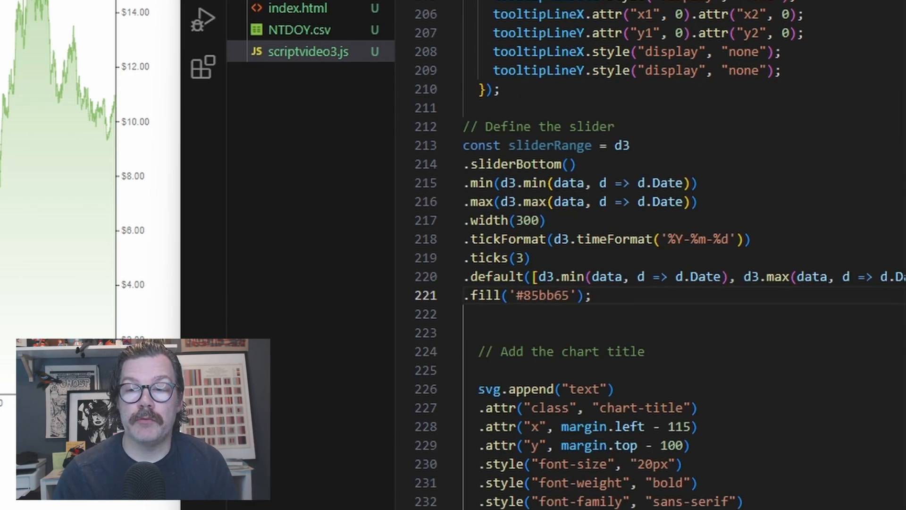
{"action": "type", "text": "// Define the slider container"}
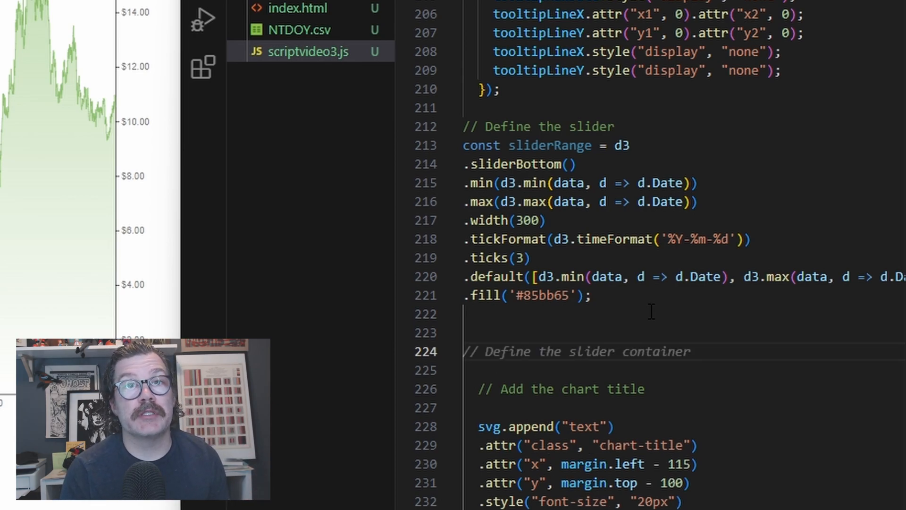
Write sliderRange.on('onchange', val => { with x.domain(val) setting the x scale to the chosen range.
{"action": "type", "text": "sliderRange.on('onchange', val => {"}
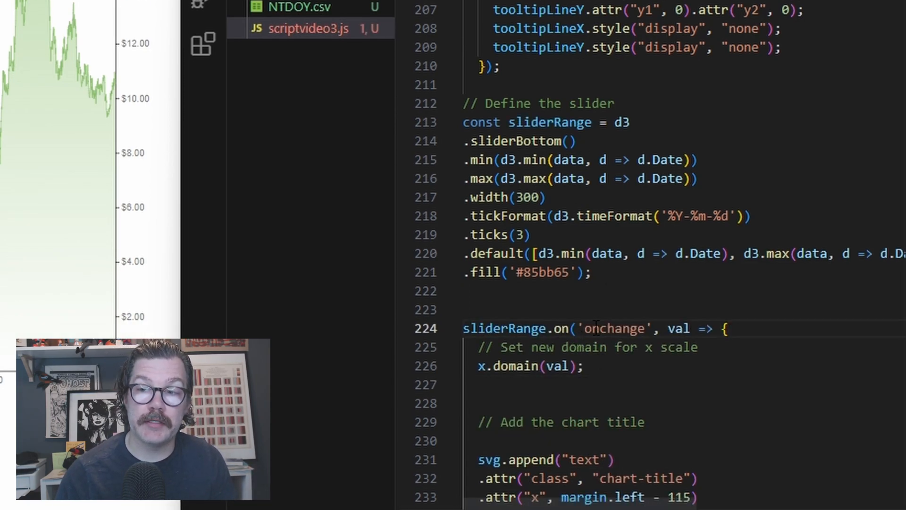
{"action": "double_click", "coordinate": [679, 328]}
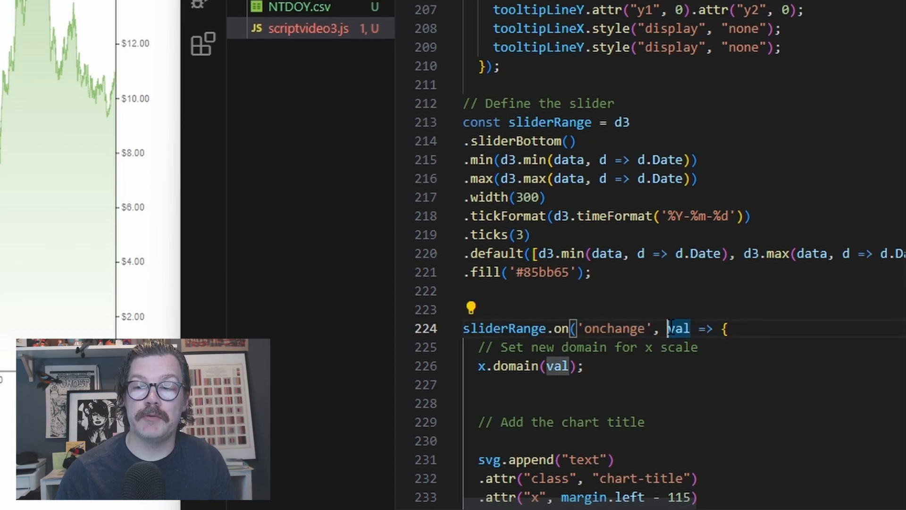
{"action": "mouse_move", "coordinate": [677, 329]}
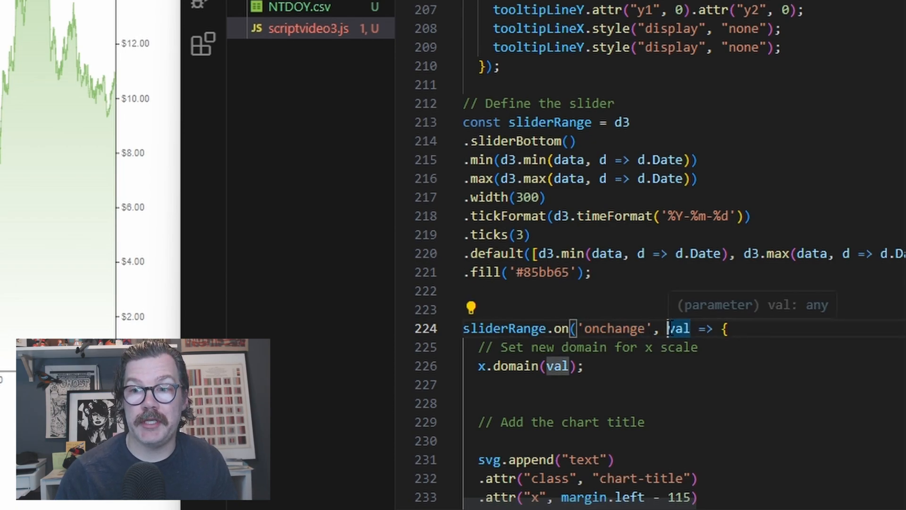
{"action": "left_click", "coordinate": [702, 347]}
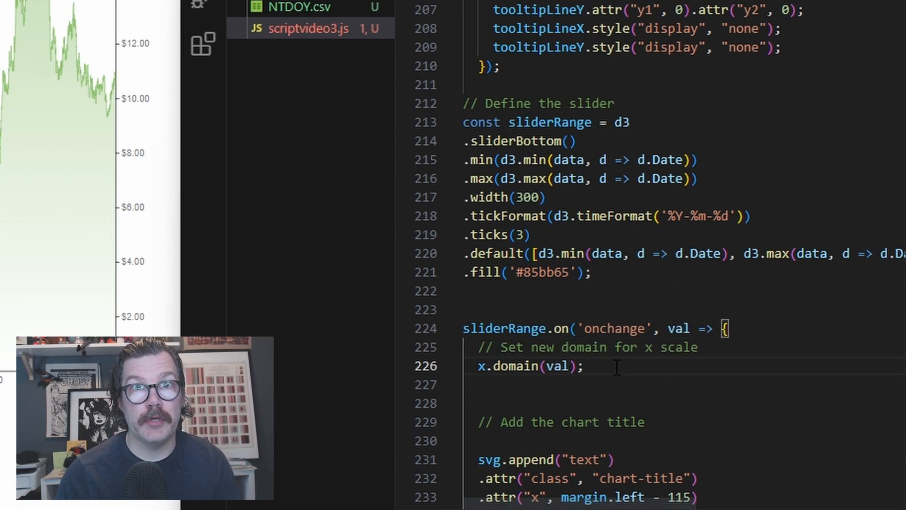
{"action": "double_click", "coordinate": [542, 366]}
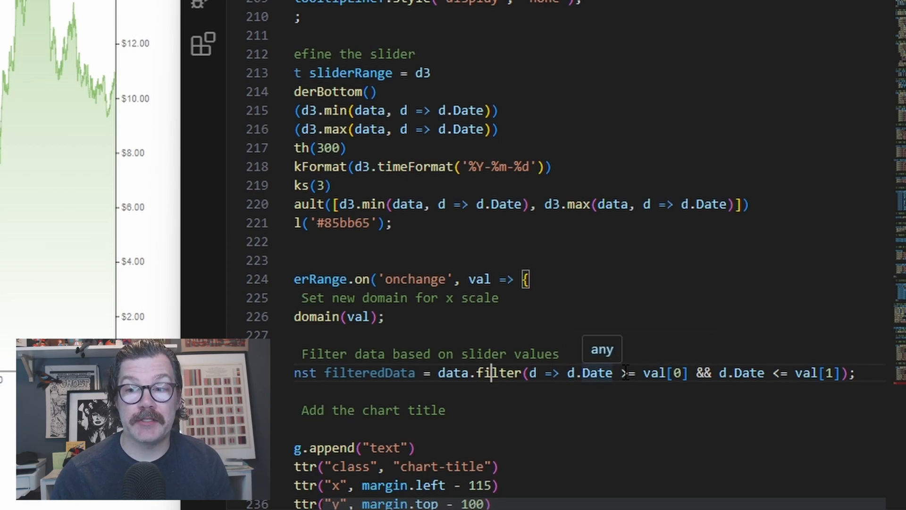
Filter data to the slider's date bounds and redraw the line and area paths from filteredData.
{"action": "double_click", "coordinate": [663, 373]}
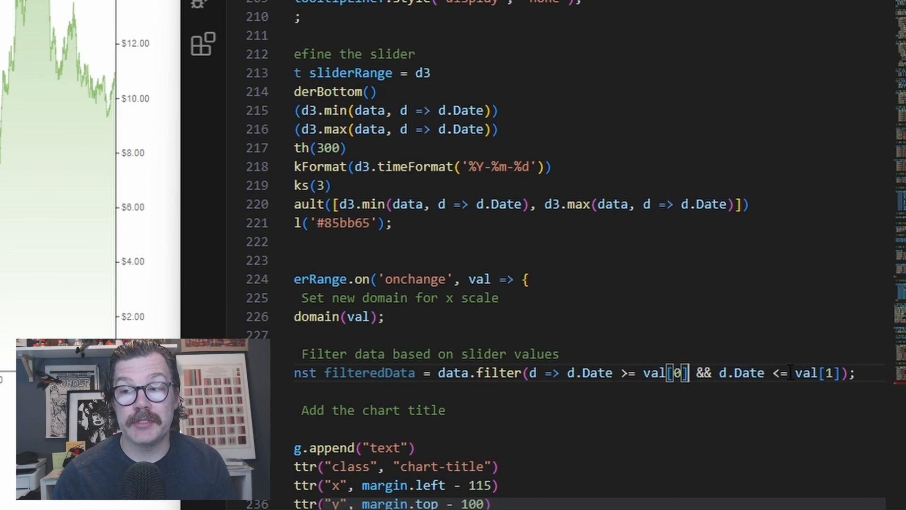
{"action": "double_click", "coordinate": [479, 280]}
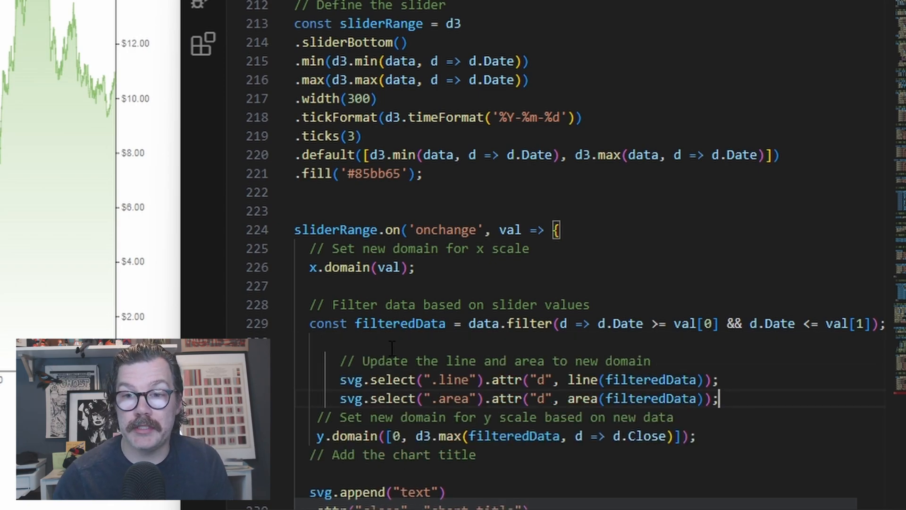
{"action": "scroll", "scroll_direction": "down", "scroll_amount": 3}
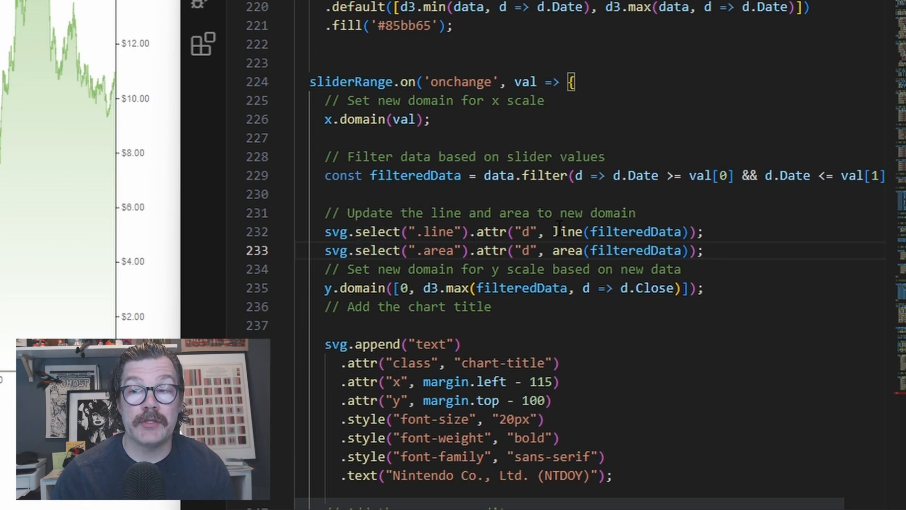
{"action": "double_click", "coordinate": [636, 232]}
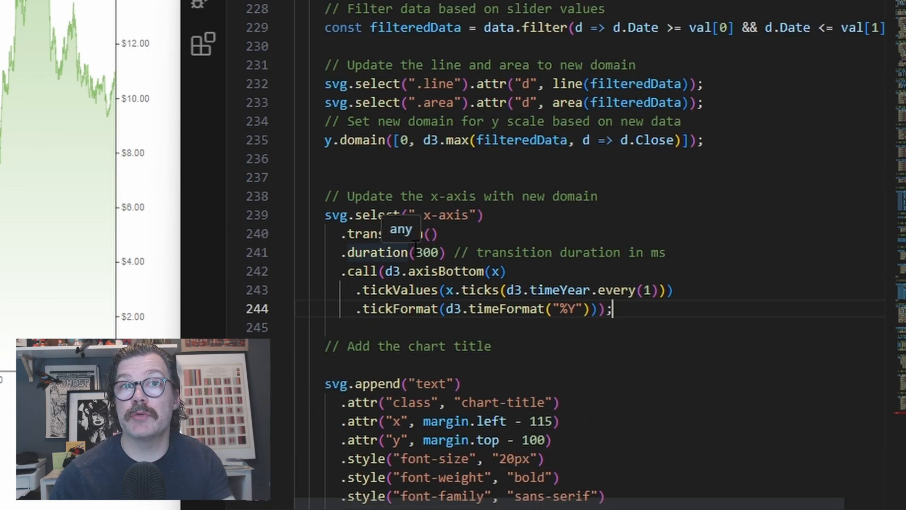
Transition the x-axis and y-axis to the new scales and close the onchange handler with });.
{"action": "left_click", "coordinate": [500, 271]}
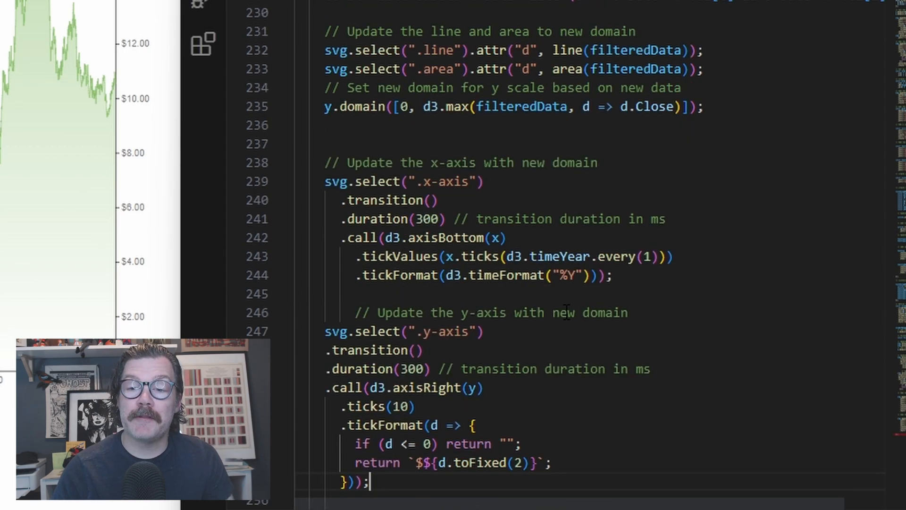
{"action": "scroll", "scroll_direction": "down", "scroll_amount": 3}
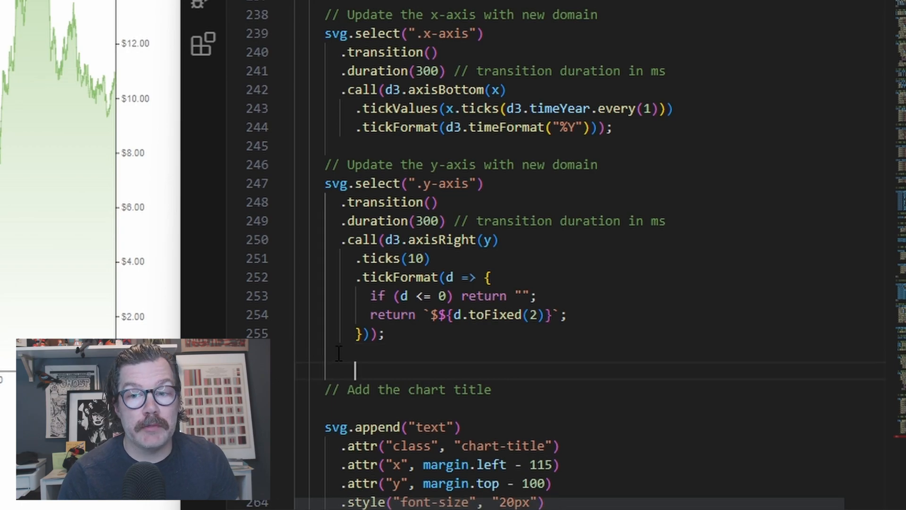
{"action": "type", "text": "});"}
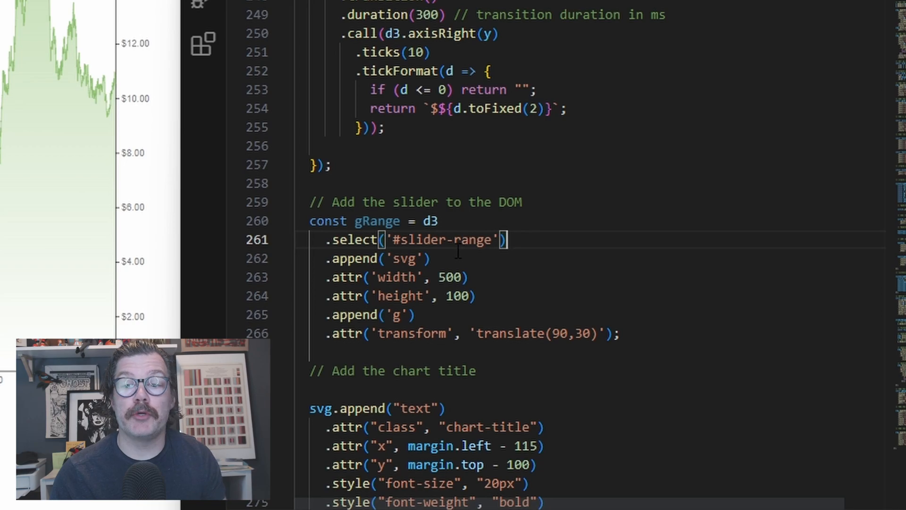
Mount the slider into the #slider-range SVG group with gRange.call(sliderRange);.
{"action": "left_click", "coordinate": [411, 258]}
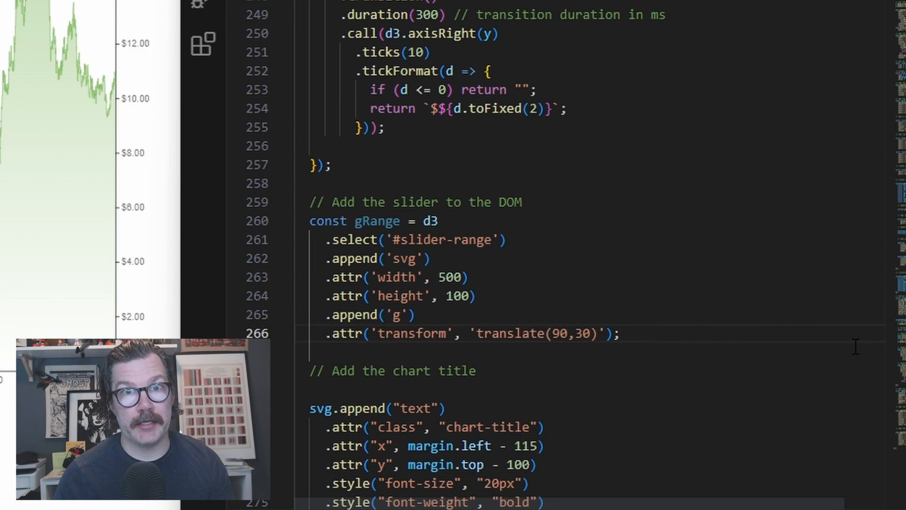
{"action": "type", "text": "gRange.call(sliderRange);"}
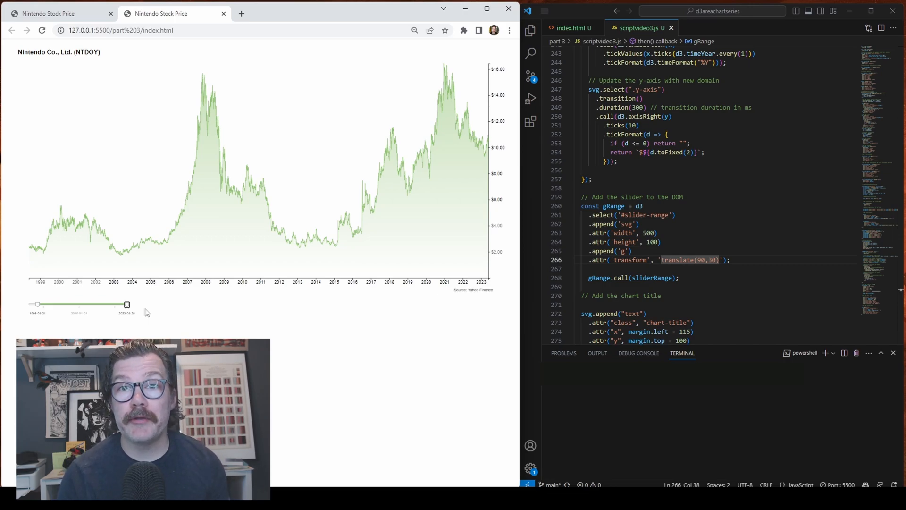
{"action": "mouse_move", "coordinate": [351, 228]}
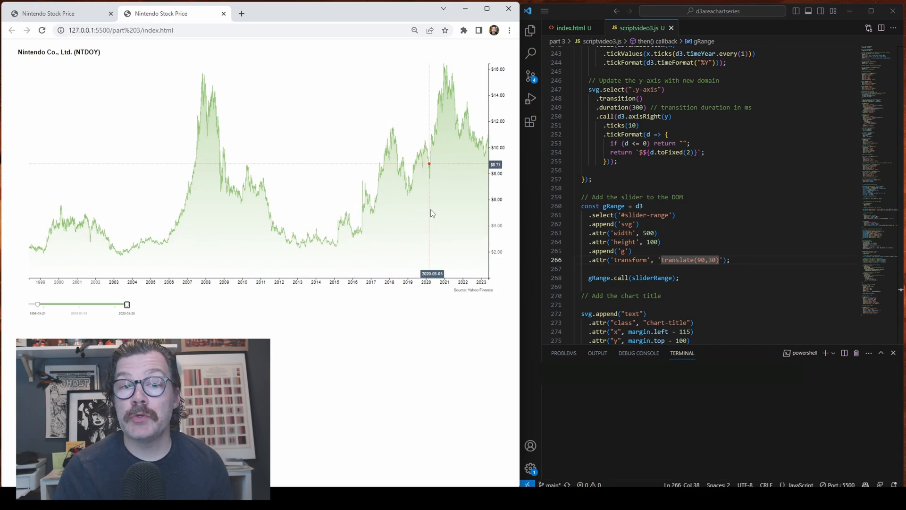
{"action": "mouse_move", "coordinate": [438, 214]}
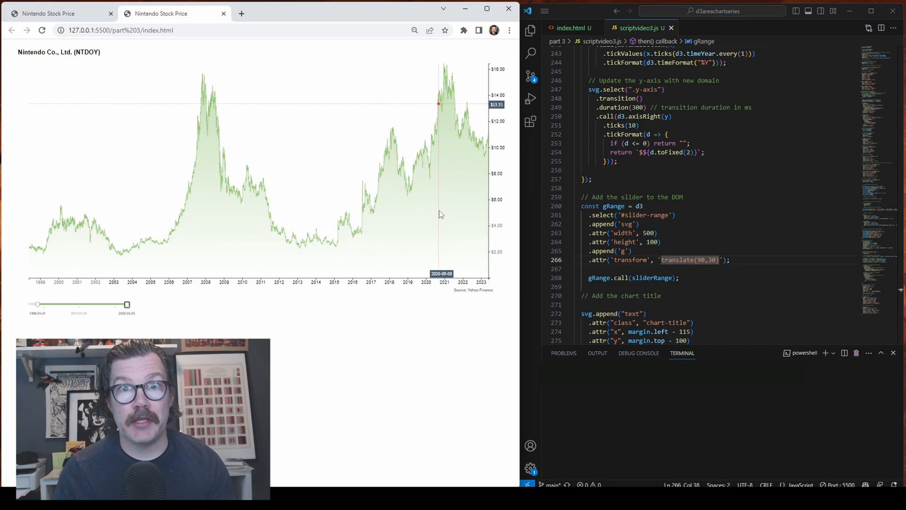